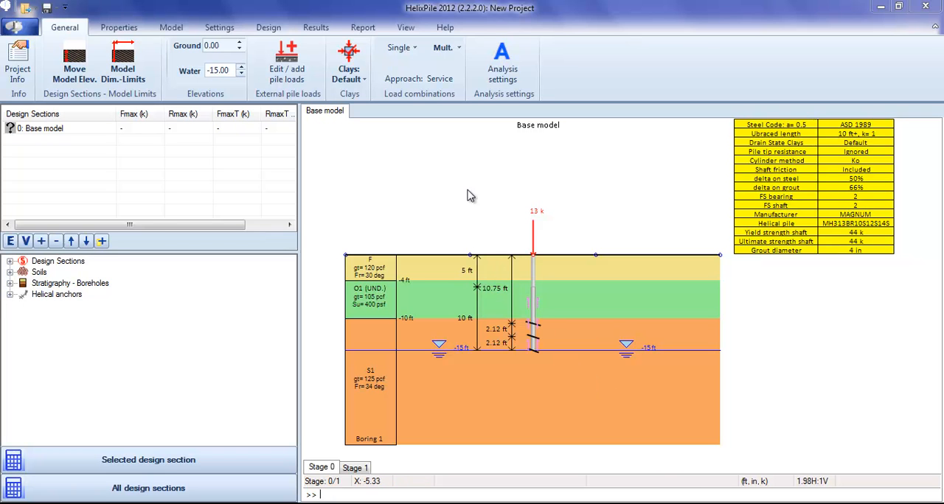
{"action": "mouse_move", "coordinate": [468, 184]}
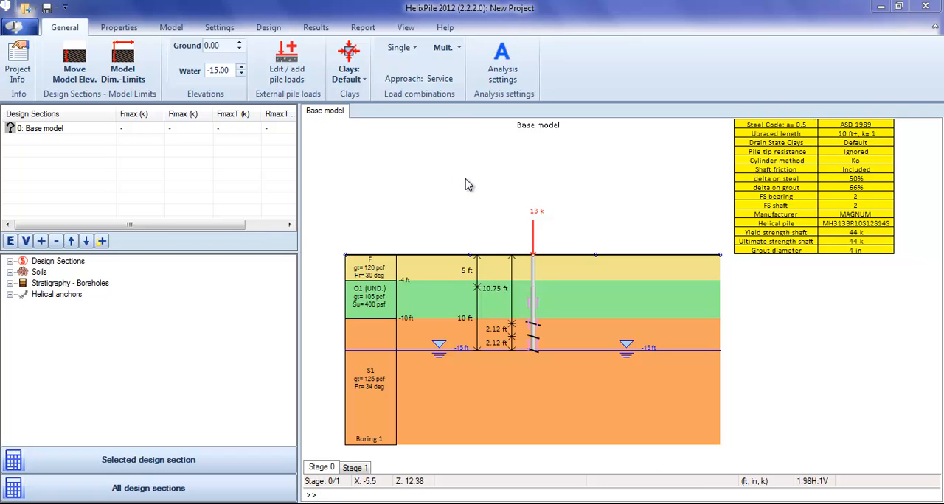
{"action": "mouse_move", "coordinate": [517, 233]}
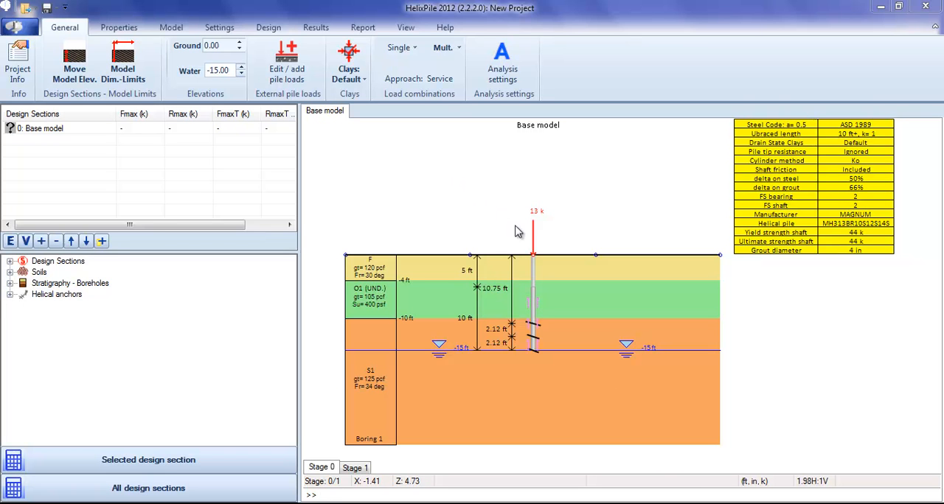
{"action": "mouse_move", "coordinate": [451, 212]}
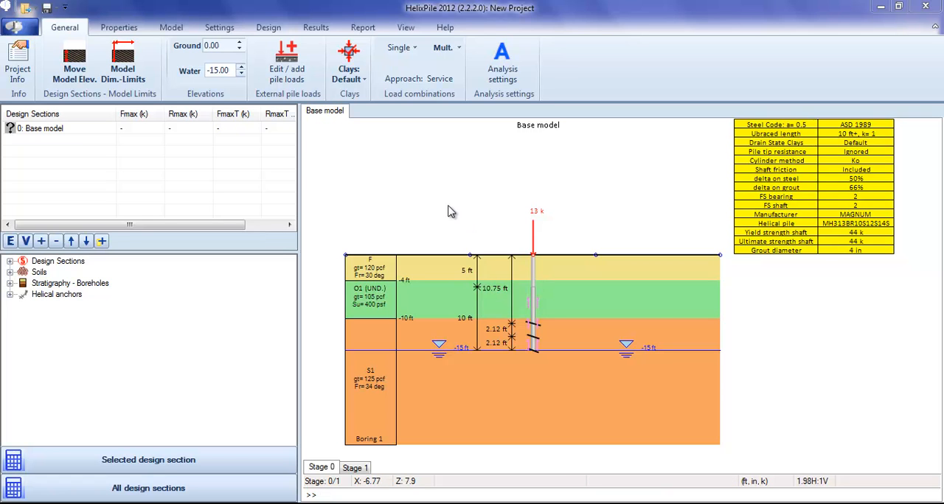
{"action": "mouse_move", "coordinate": [454, 224]}
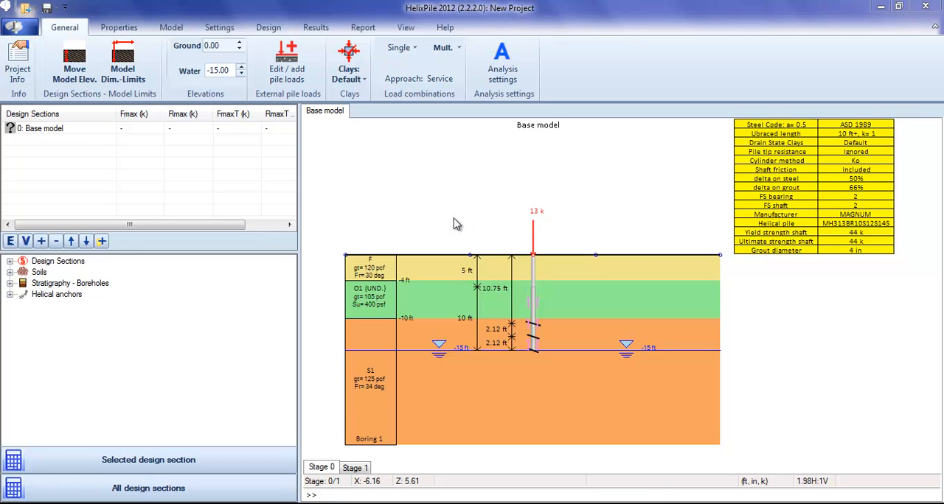
Inspect the helical pile's support data from the drawing and leave the coordinates unchanged.
{"action": "left_click", "coordinate": [532, 303]}
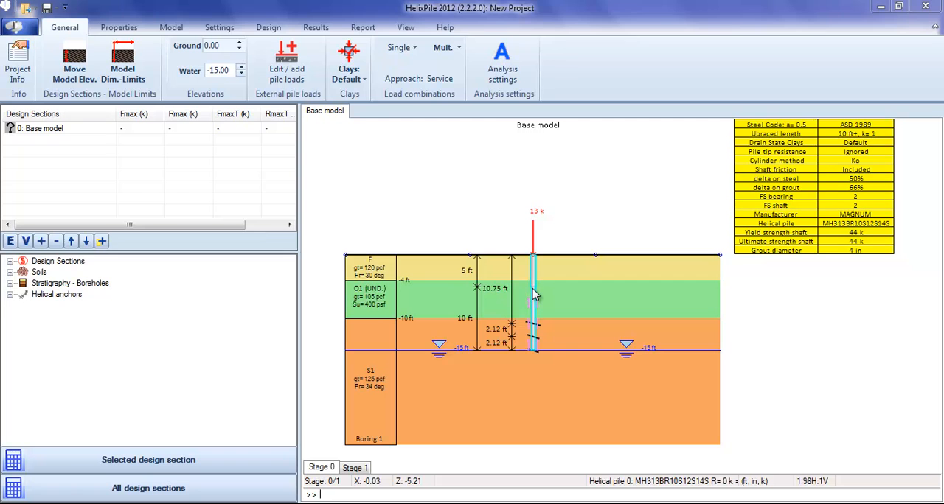
{"action": "double_click", "coordinate": [532, 294]}
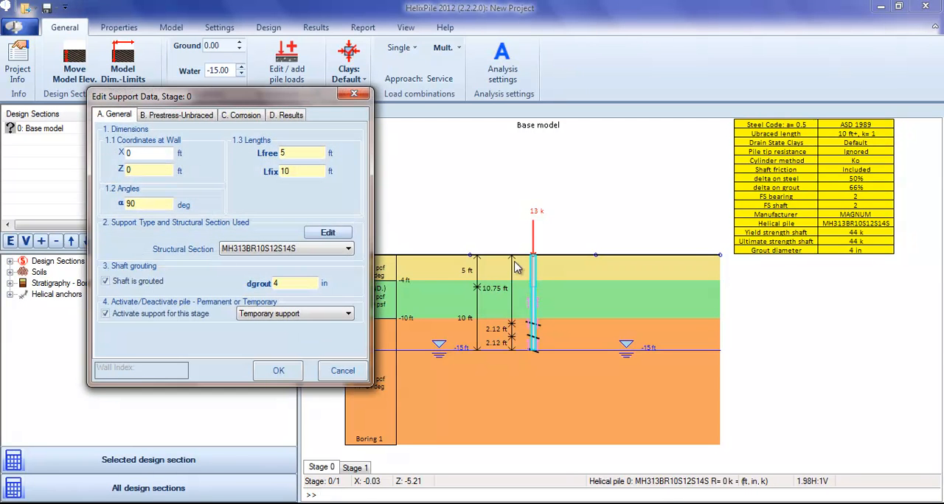
{"action": "mouse_move", "coordinate": [354, 94]}
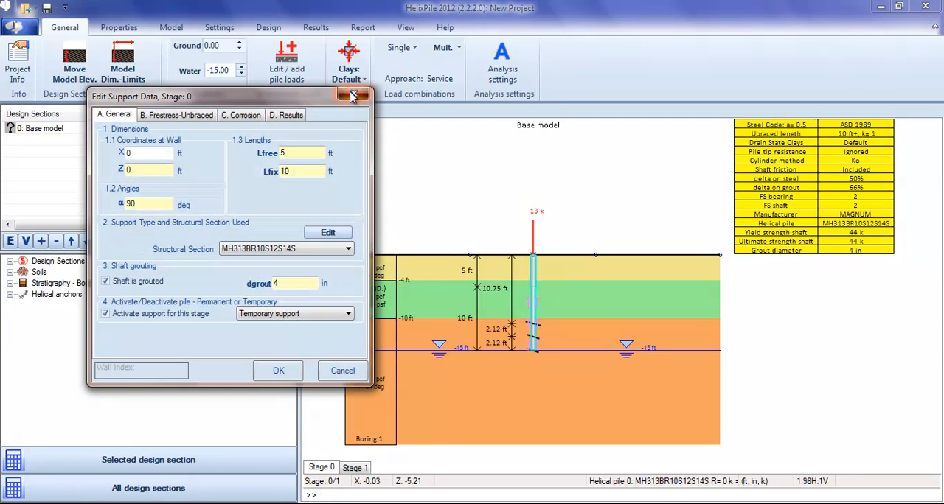
{"action": "mouse_move", "coordinate": [310, 103]}
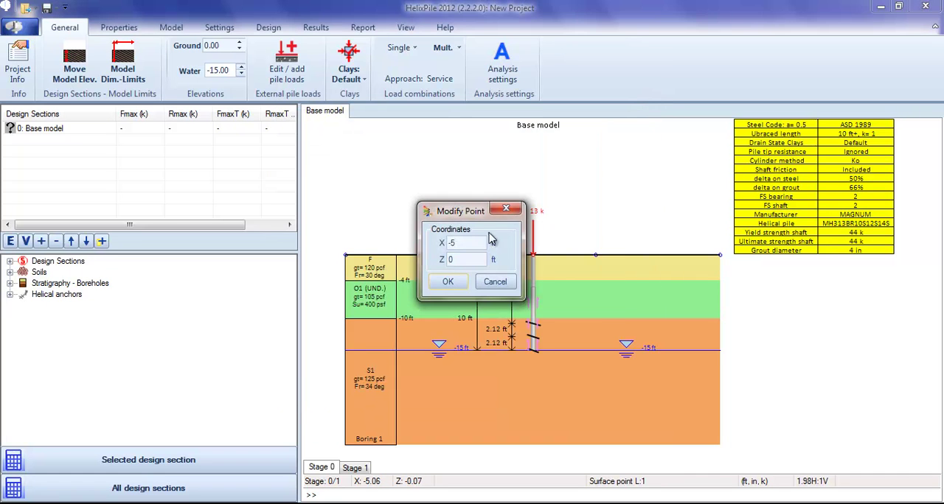
{"action": "left_click", "coordinate": [447, 280]}
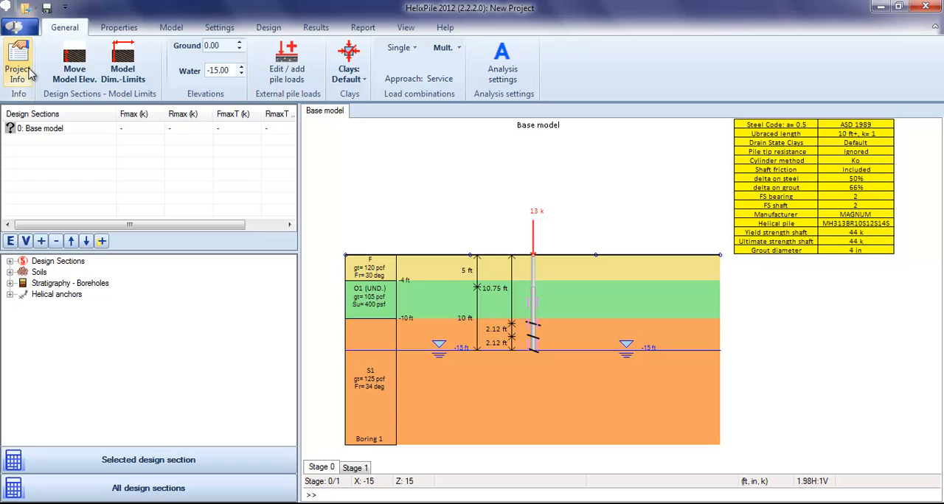
Review the project information and the design section name and model limits without changes.
{"action": "left_click", "coordinate": [17, 65]}
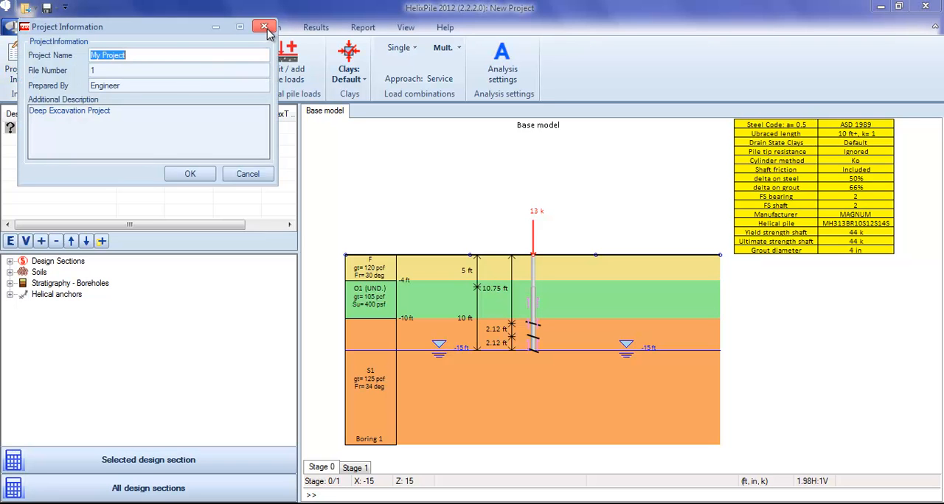
{"action": "left_click", "coordinate": [265, 27]}
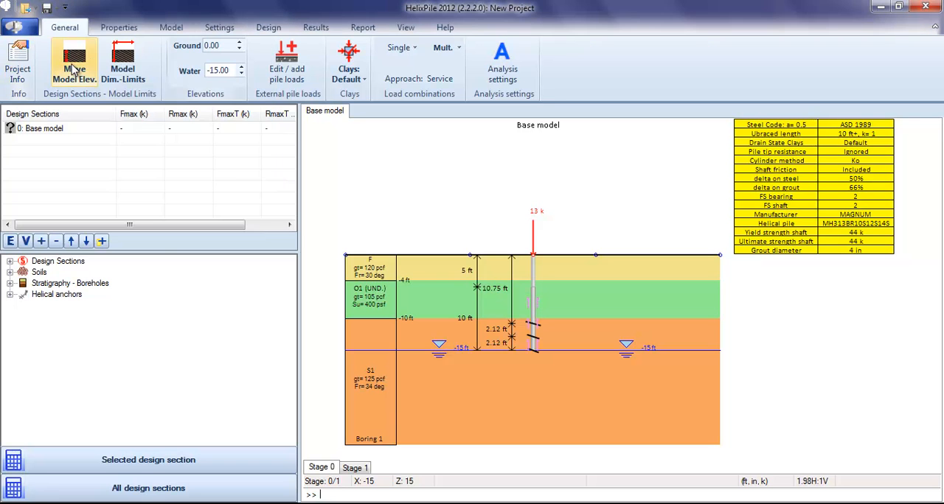
{"action": "left_click", "coordinate": [74, 62]}
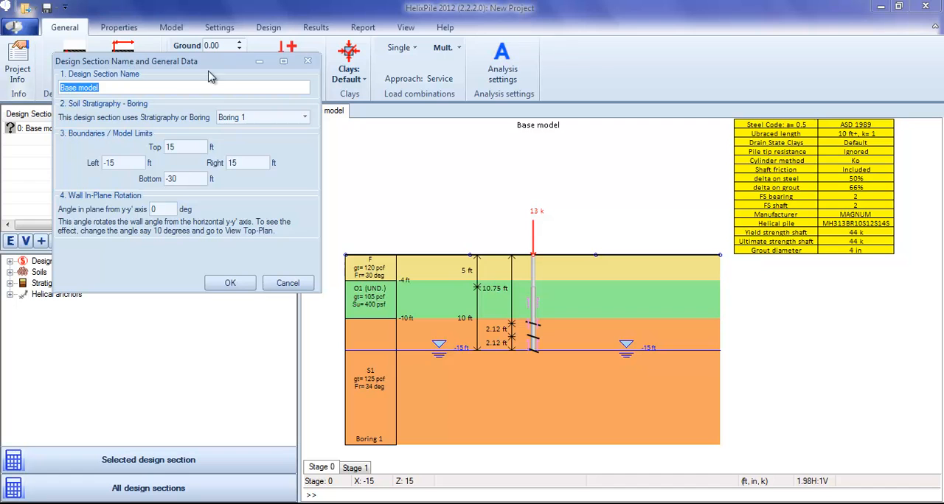
{"action": "left_click", "coordinate": [230, 284]}
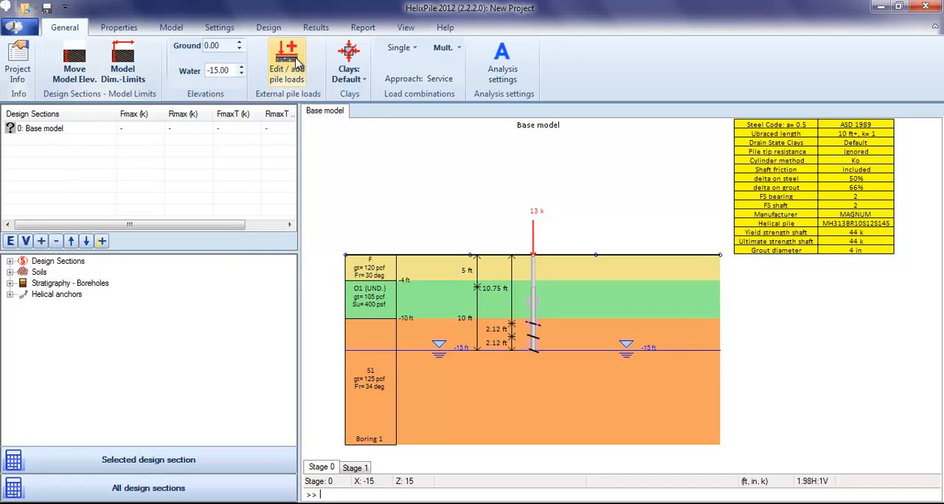
{"action": "mouse_move", "coordinate": [223, 86]}
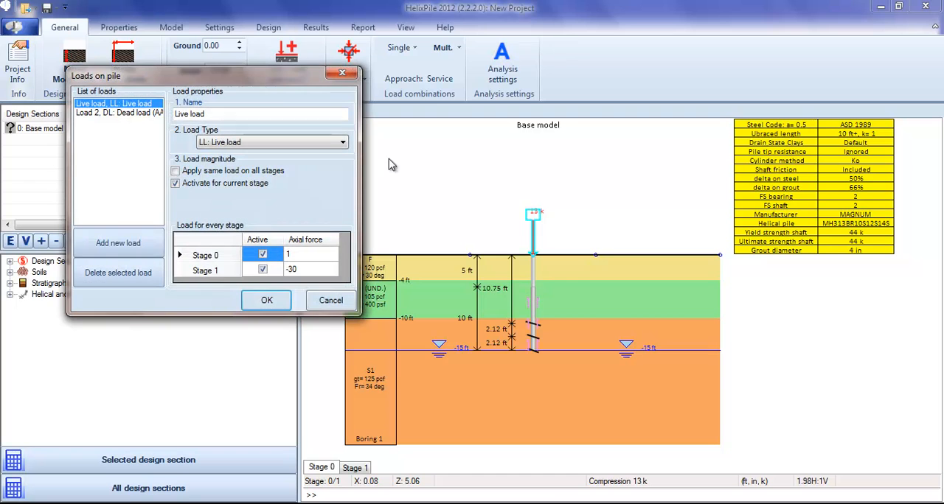
Add a new third load, Load 3, to the pile's load list.
{"action": "left_click", "coordinate": [118, 242]}
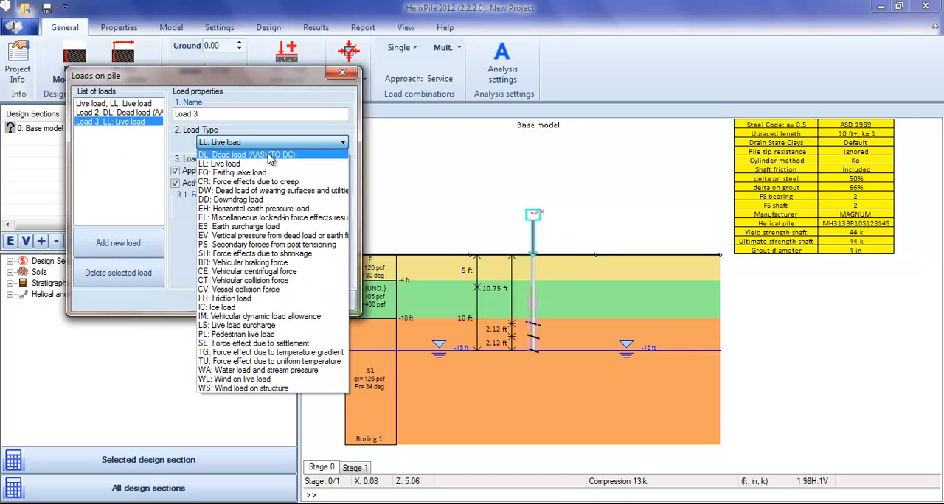
{"action": "mouse_move", "coordinate": [272, 190]}
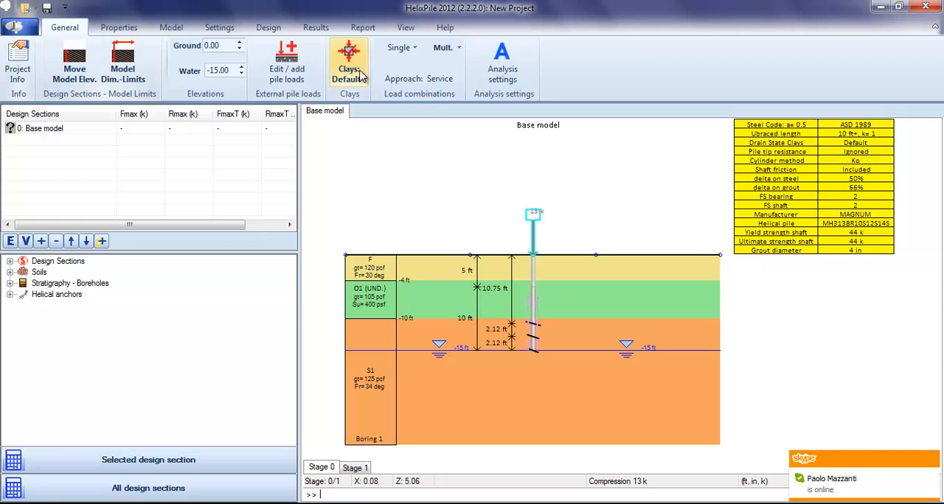
Generate all AASHTO LRFD 5th load combinations as new design sections.
{"action": "left_click", "coordinate": [348, 62]}
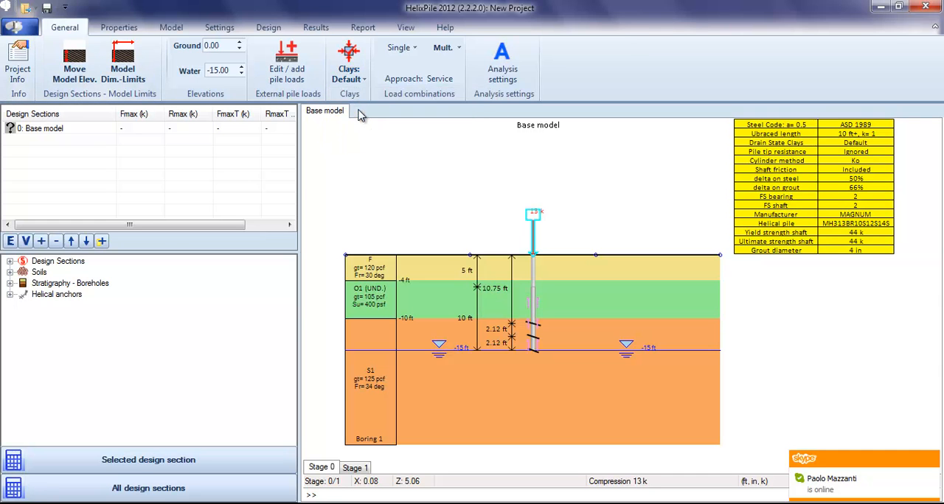
{"action": "left_click", "coordinate": [348, 62]}
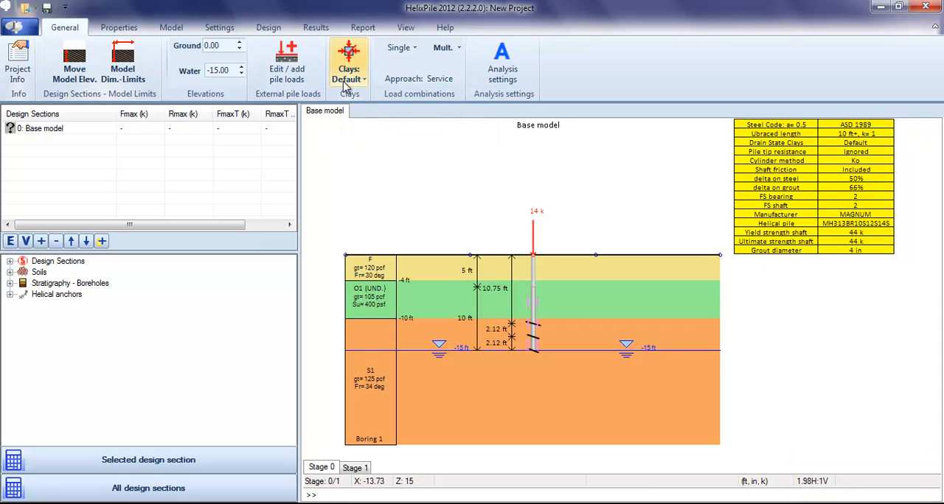
{"action": "mouse_move", "coordinate": [475, 62]}
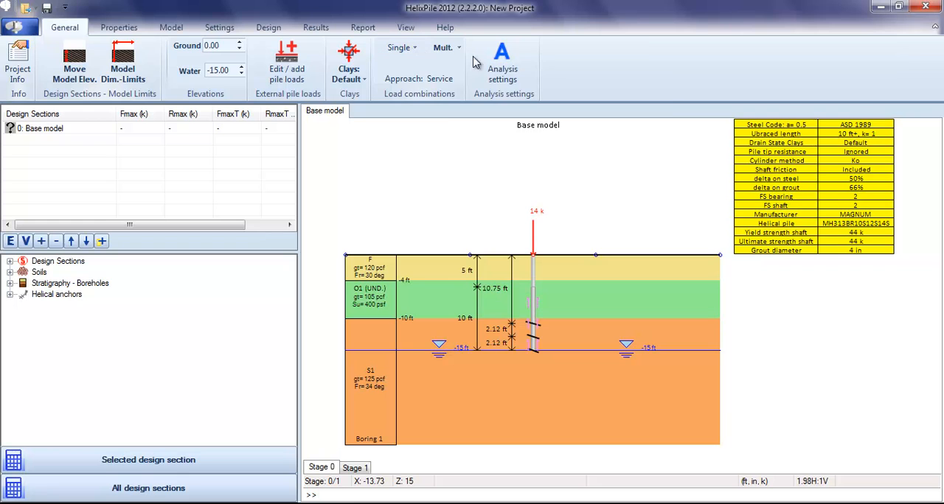
{"action": "left_click", "coordinate": [442, 48]}
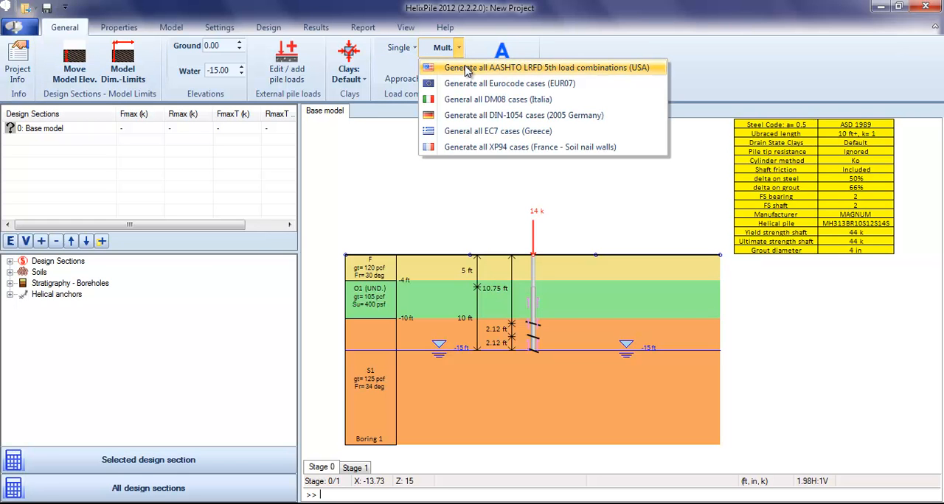
{"action": "left_click", "coordinate": [547, 67]}
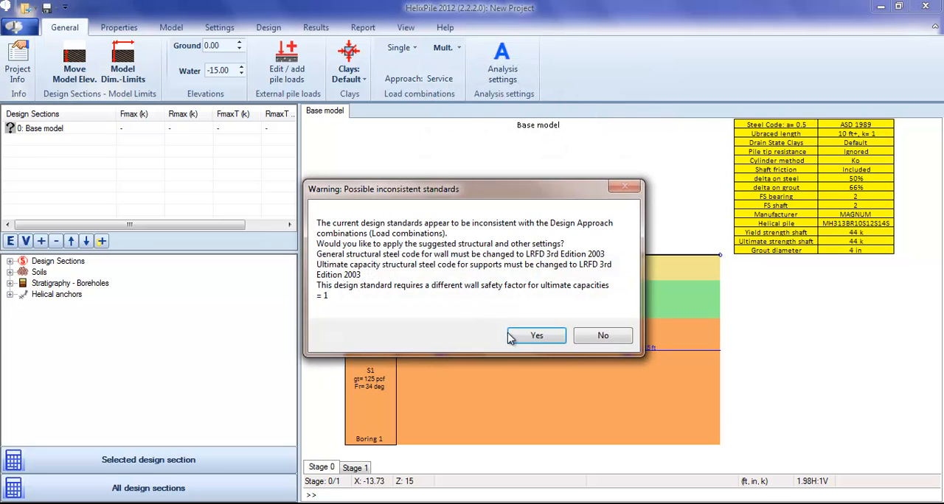
Accept switching design standards to LRFD 3rd Edition 2003 and the skin resistance safety factor.
{"action": "left_click", "coordinate": [537, 336]}
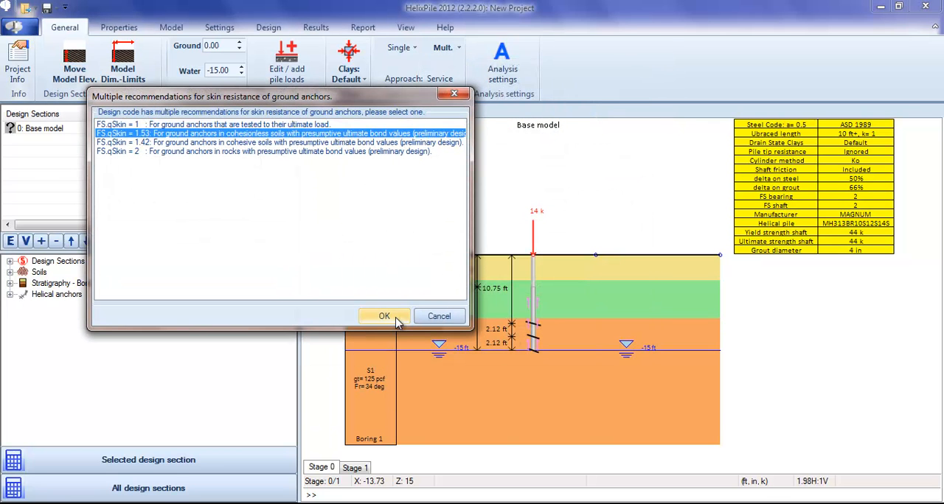
{"action": "left_click", "coordinate": [383, 315]}
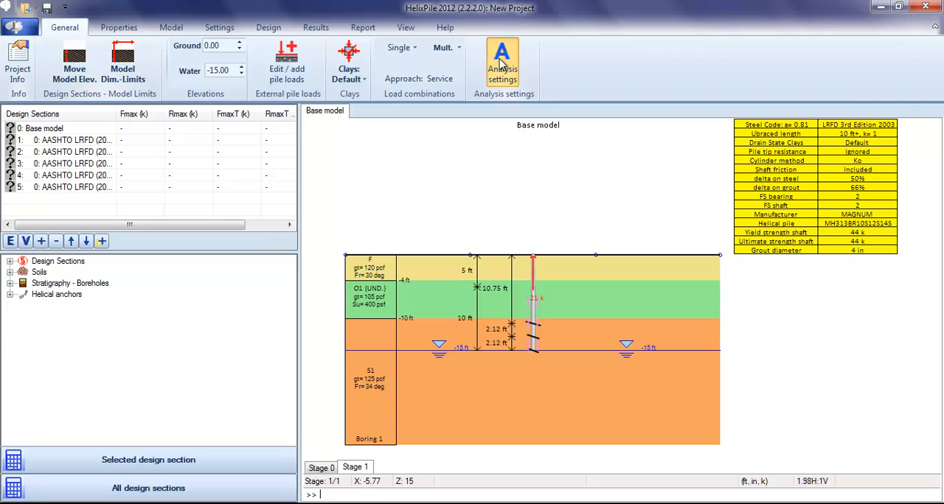
Set the cylinder method to Mitsch-Clemence and include tip resistance for compression.
{"action": "left_click", "coordinate": [501, 62]}
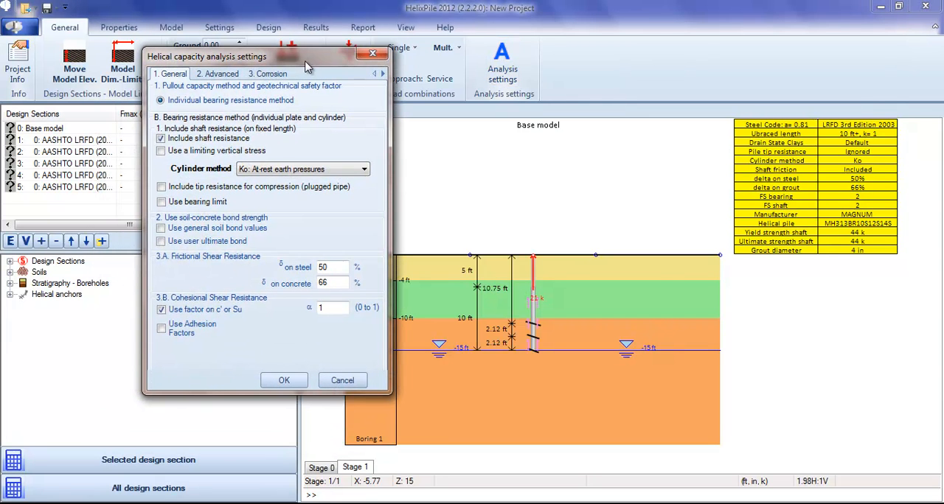
{"action": "mouse_move", "coordinate": [279, 97]}
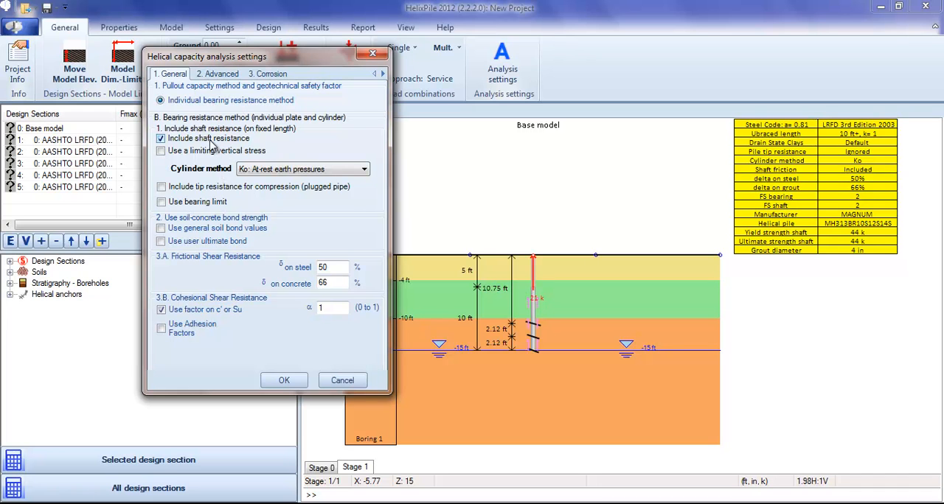
{"action": "left_click", "coordinate": [366, 170]}
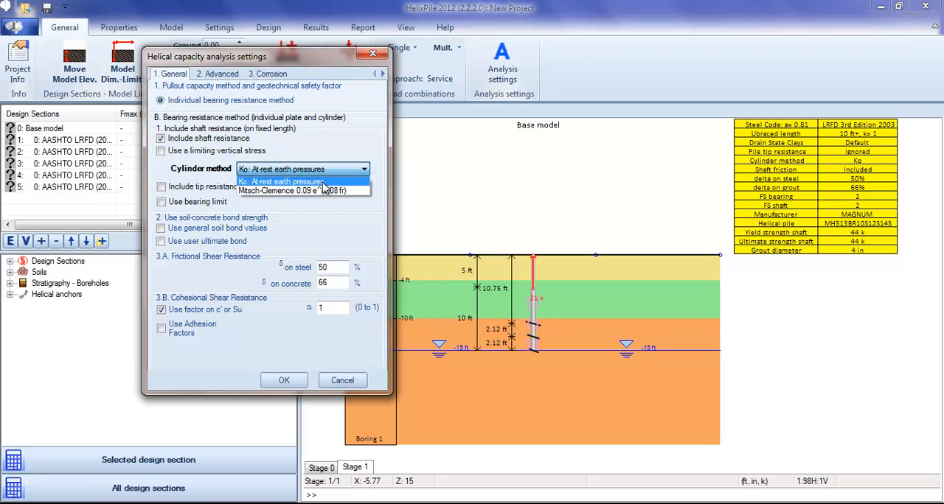
{"action": "left_click", "coordinate": [302, 190]}
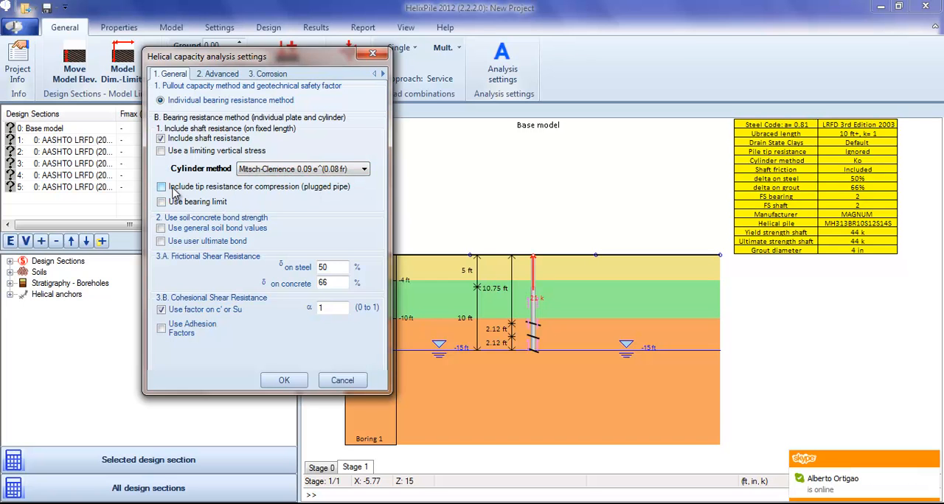
{"action": "left_click", "coordinate": [161, 187]}
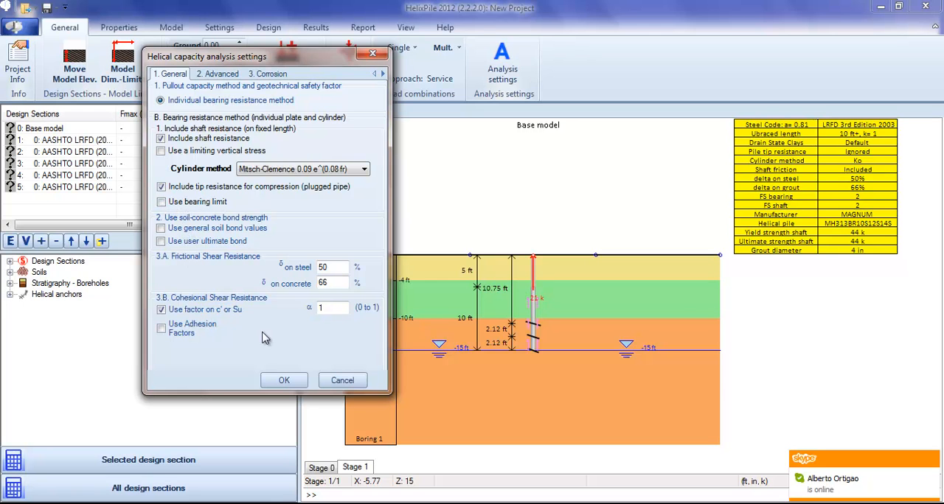
Review the Advanced and Corrosion options, then apply the analysis settings.
{"action": "left_click", "coordinate": [267, 73]}
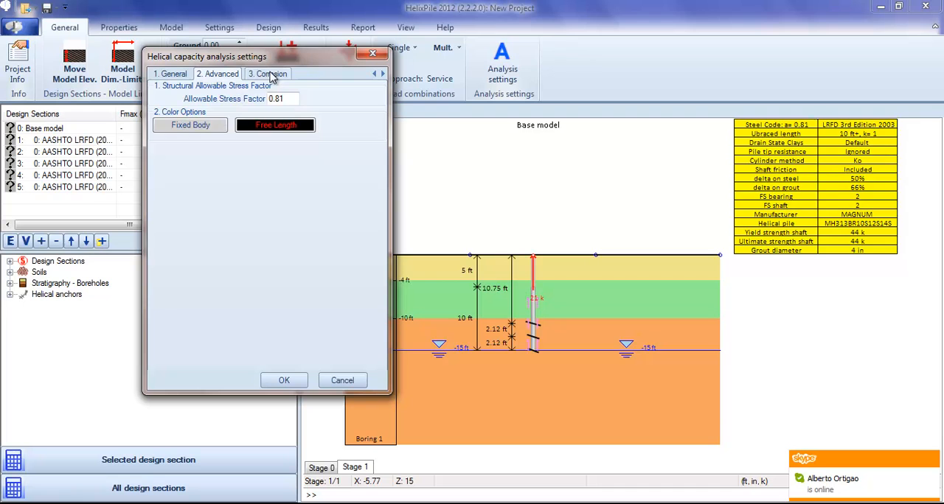
{"action": "left_click", "coordinate": [267, 73]}
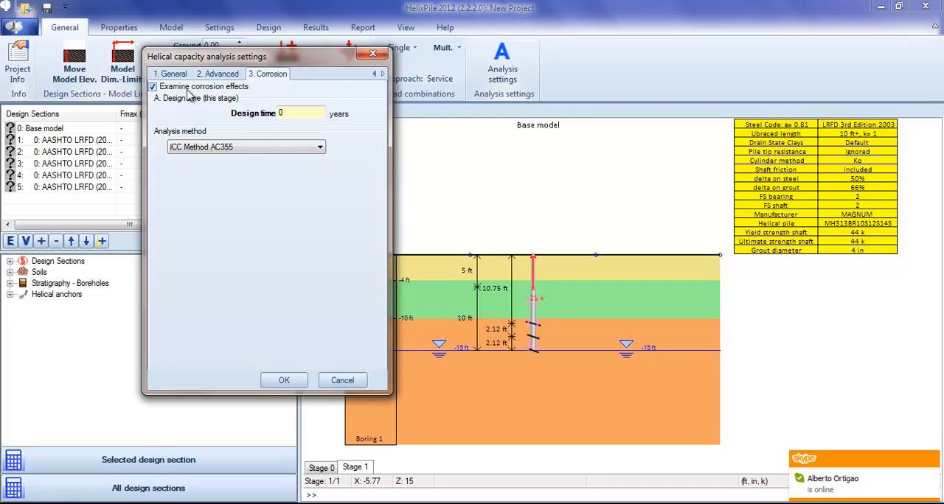
{"action": "left_click", "coordinate": [153, 86]}
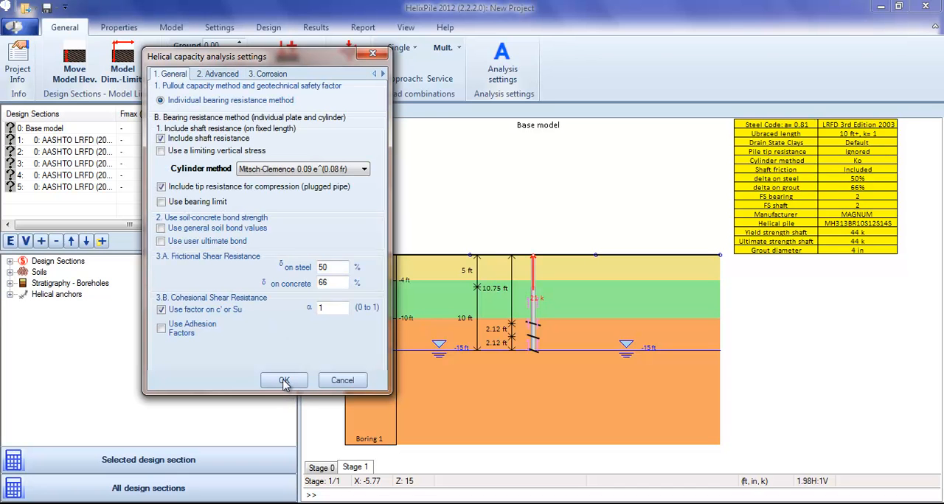
{"action": "mouse_move", "coordinate": [280, 372]}
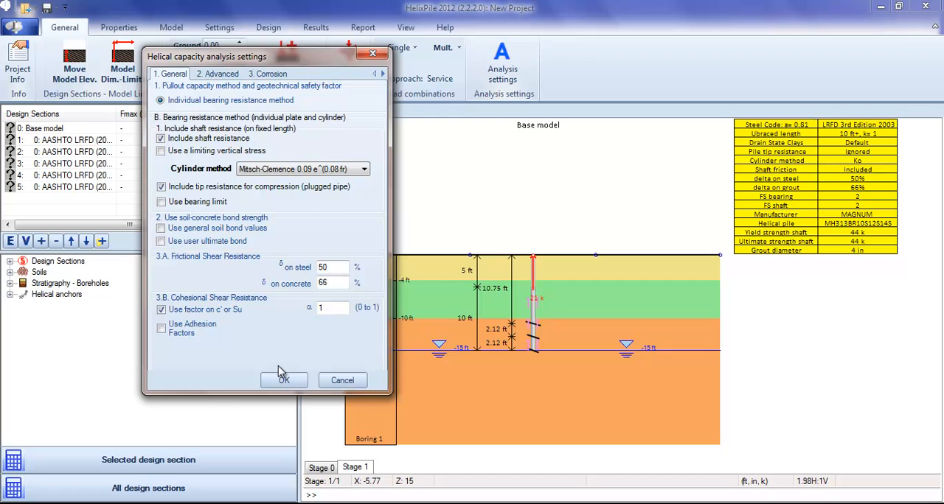
{"action": "left_click", "coordinate": [283, 380]}
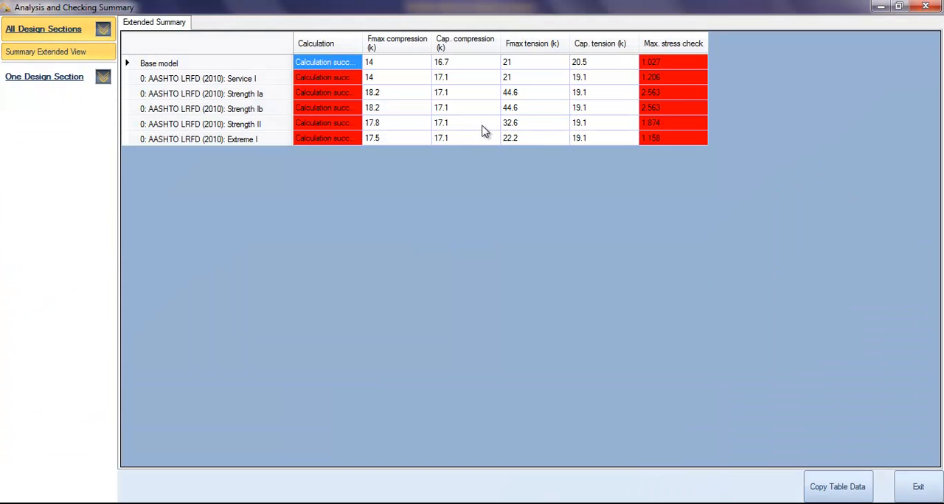
Select the Strength II combination results, then switch to results for one design section.
{"action": "left_click", "coordinate": [397, 62]}
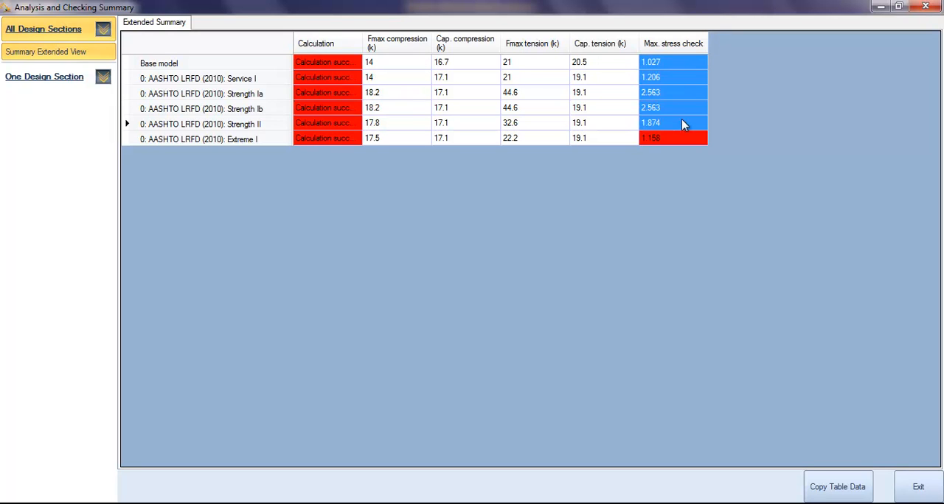
{"action": "left_click", "coordinate": [599, 91]}
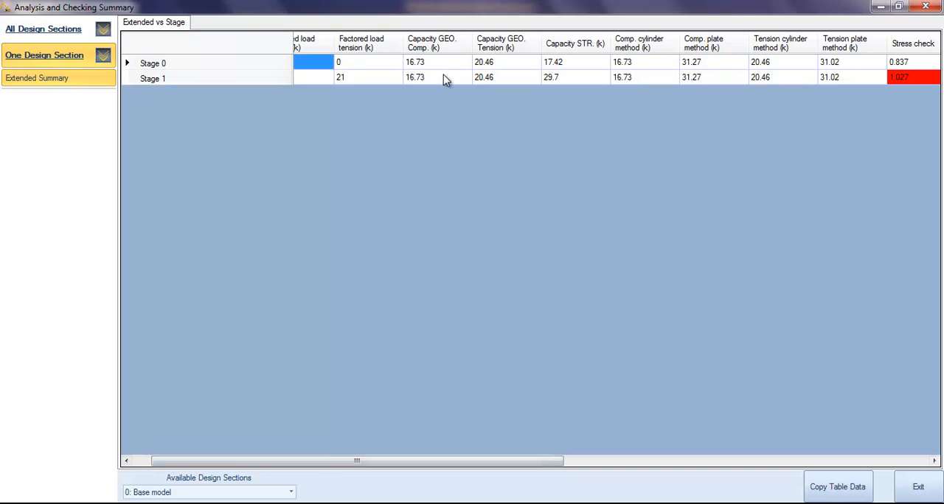
Inspect the Stage 0 geotechnical and cylinder-method compression capacities of the base model.
{"action": "left_click", "coordinate": [437, 62]}
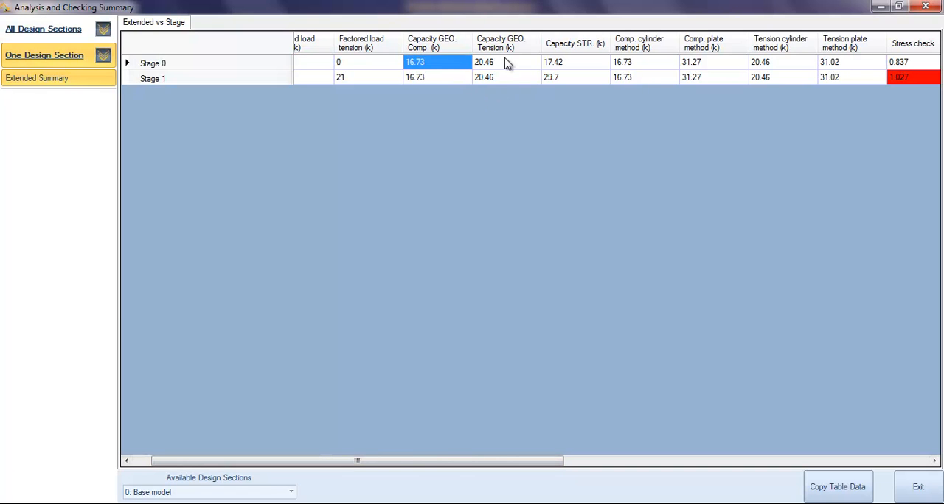
{"action": "left_click", "coordinate": [643, 62]}
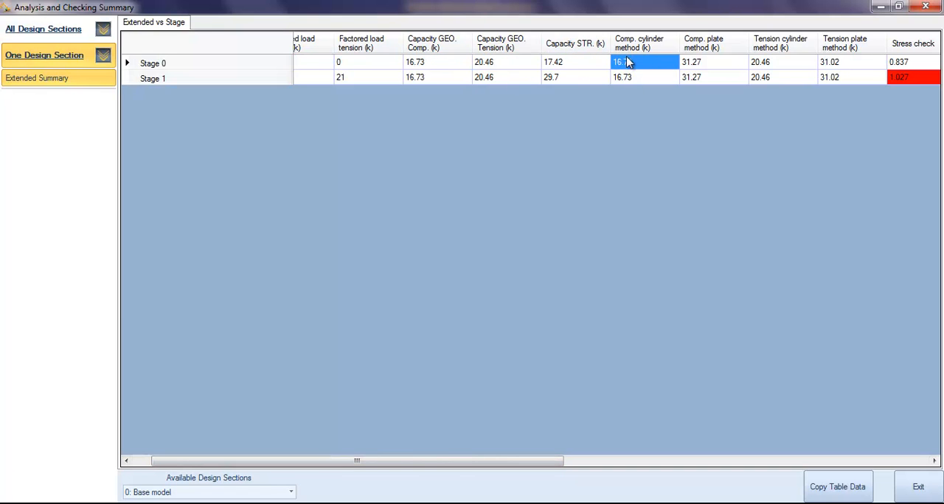
{"action": "mouse_move", "coordinate": [829, 66]}
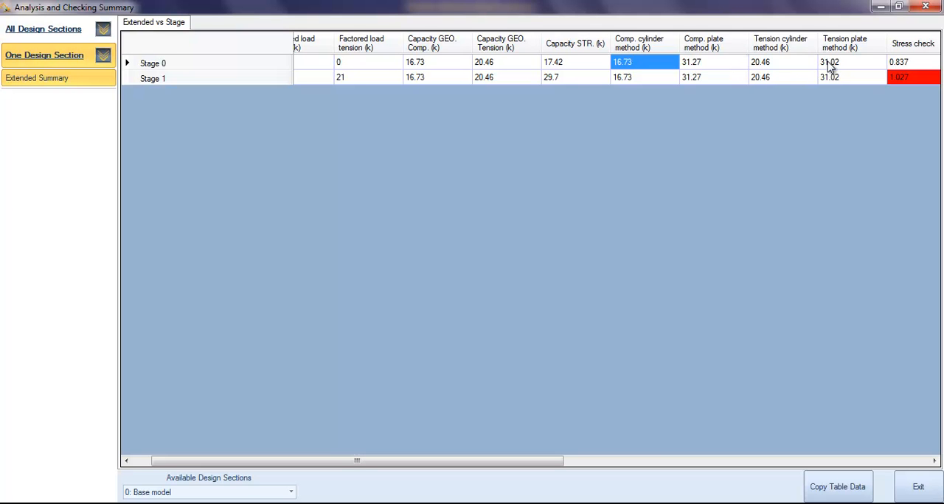
{"action": "mouse_move", "coordinate": [917, 486]}
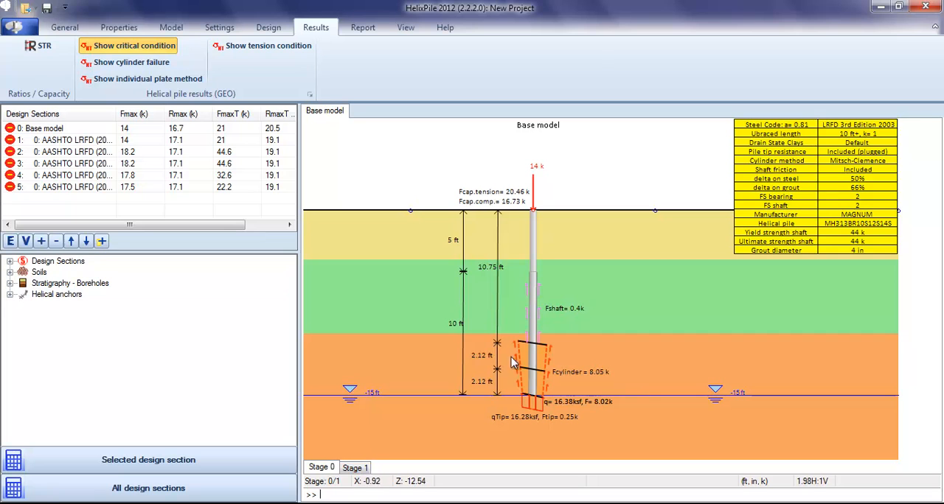
{"action": "mouse_move", "coordinate": [466, 395]}
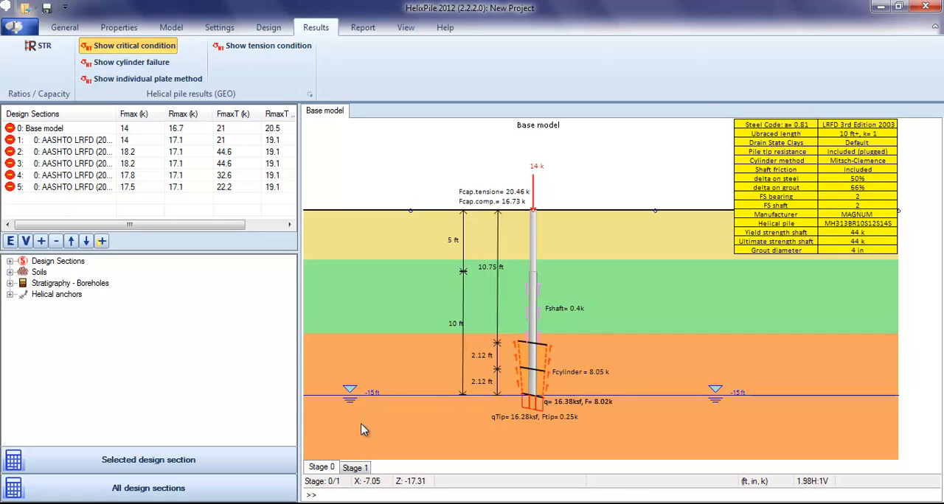
{"action": "mouse_move", "coordinate": [545, 398]}
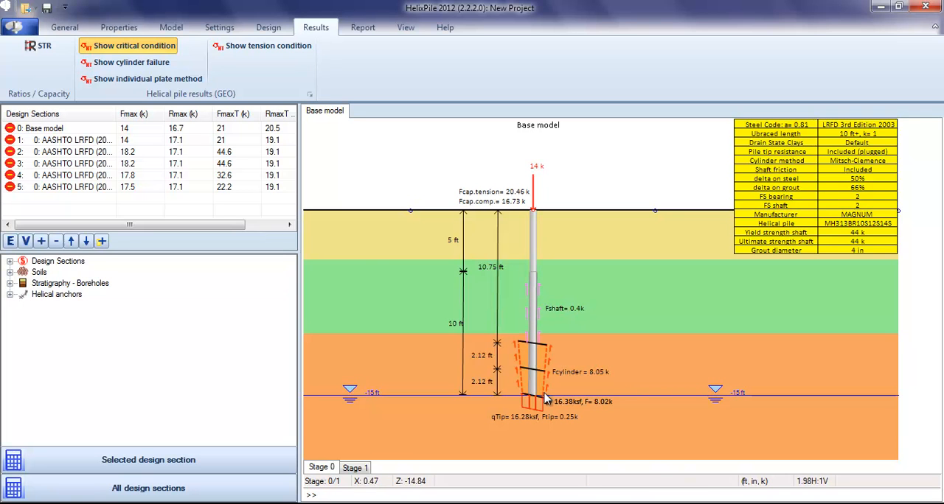
{"action": "mouse_move", "coordinate": [463, 279]}
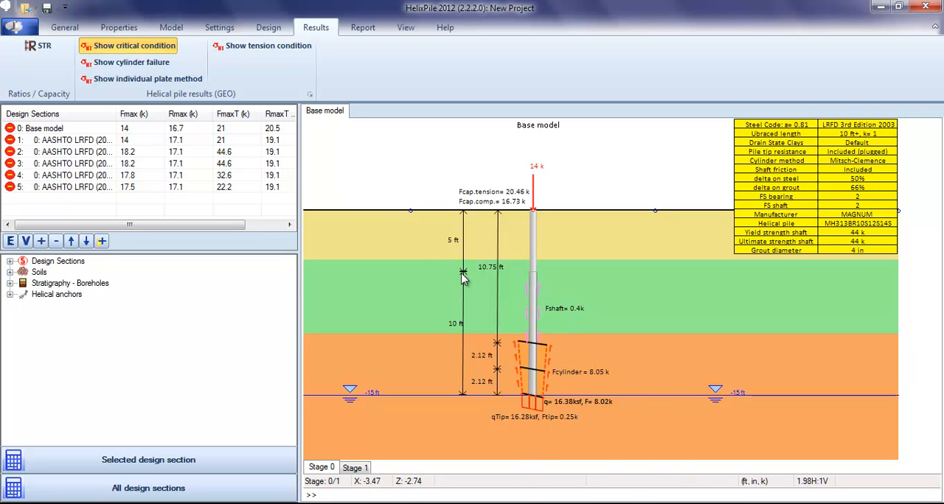
Show individual plate, cylinder failure and tension results, ending on the critical condition.
{"action": "left_click", "coordinate": [148, 80]}
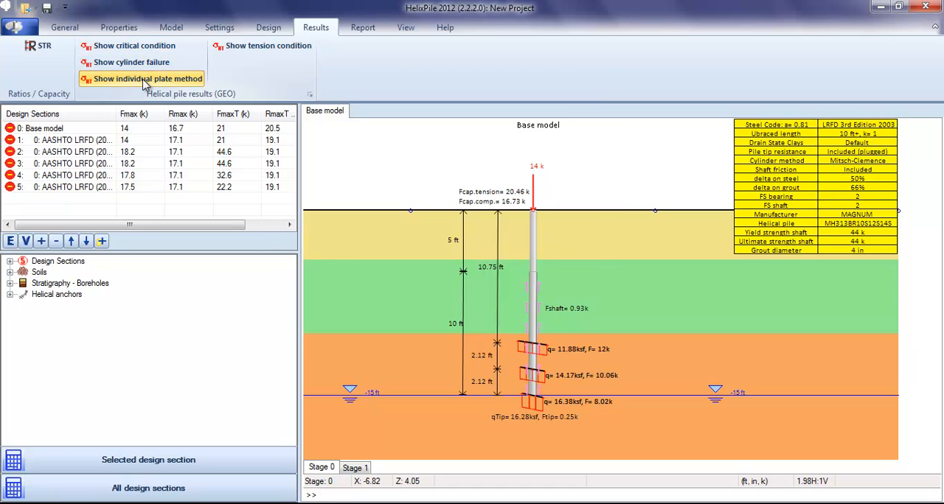
{"action": "left_click", "coordinate": [130, 62]}
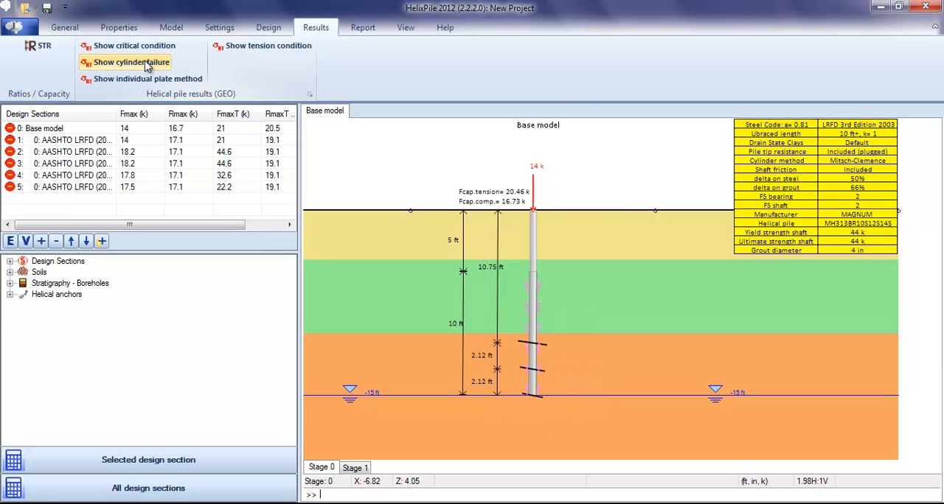
{"action": "left_click", "coordinate": [267, 44]}
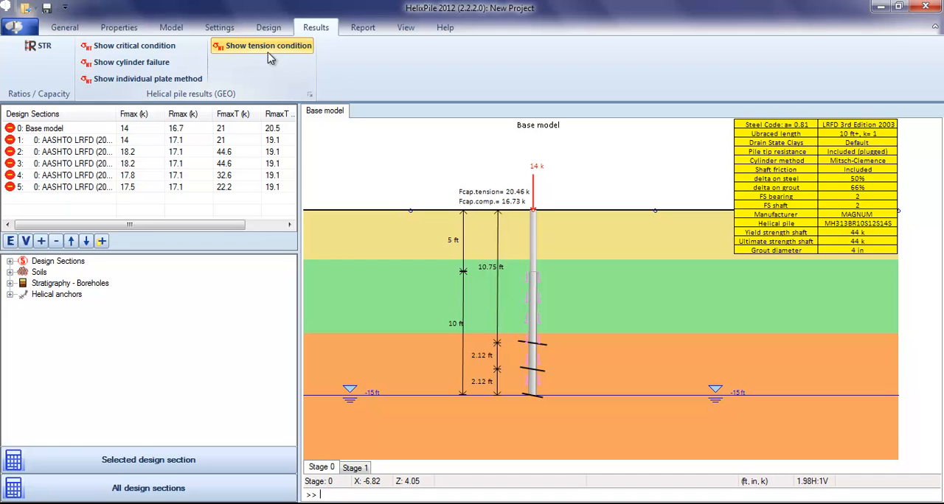
{"action": "left_click", "coordinate": [136, 44]}
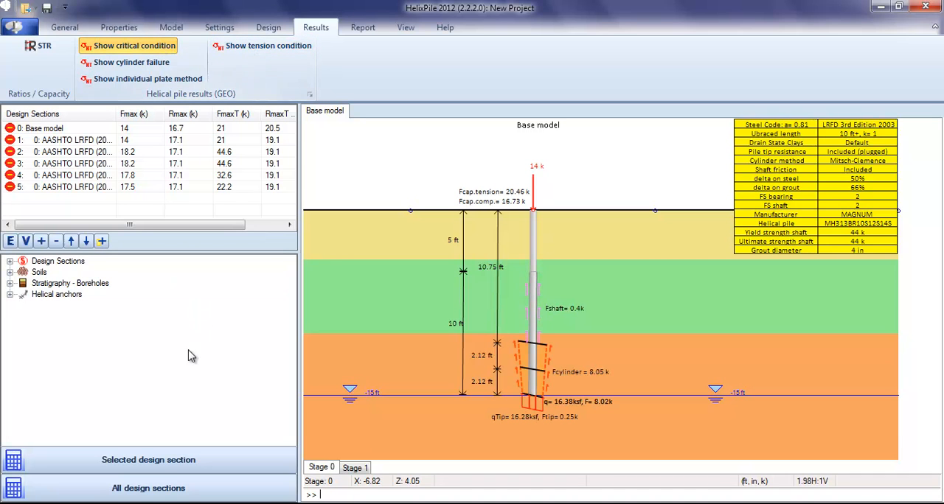
Show Stage 1 of the base model and hide the critical-condition failure overlay on the drawing.
{"action": "left_click", "coordinate": [354, 466]}
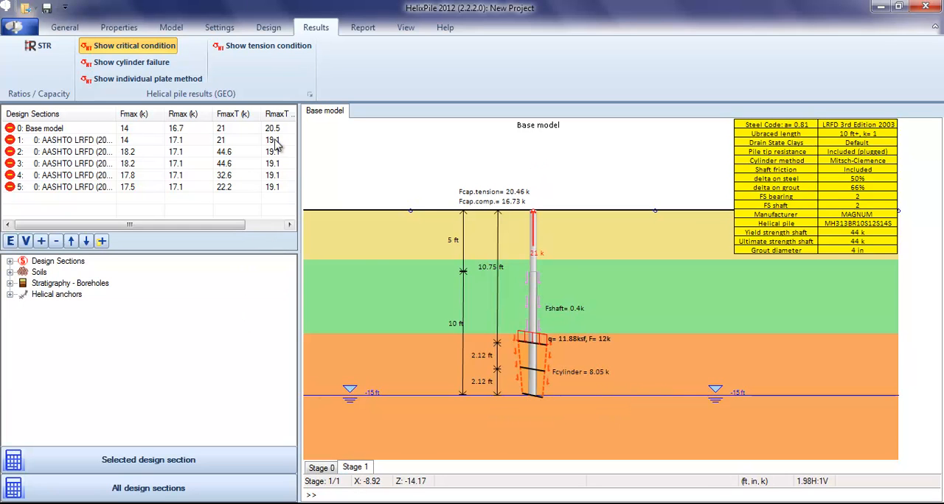
{"action": "mouse_move", "coordinate": [527, 360]}
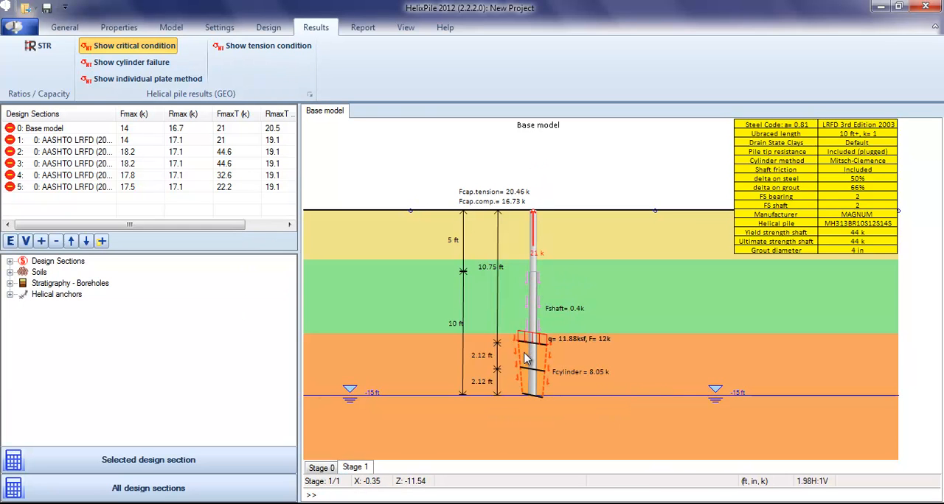
{"action": "mouse_move", "coordinate": [504, 345]}
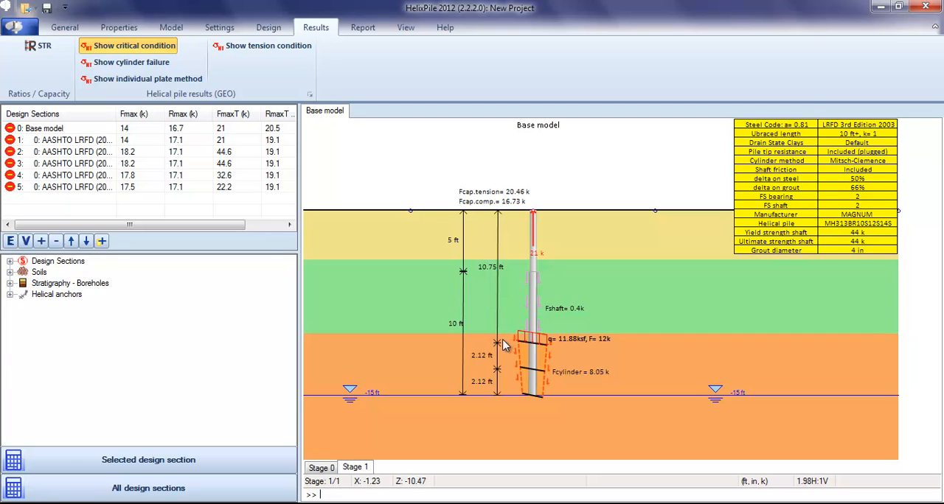
{"action": "left_click", "coordinate": [133, 44]}
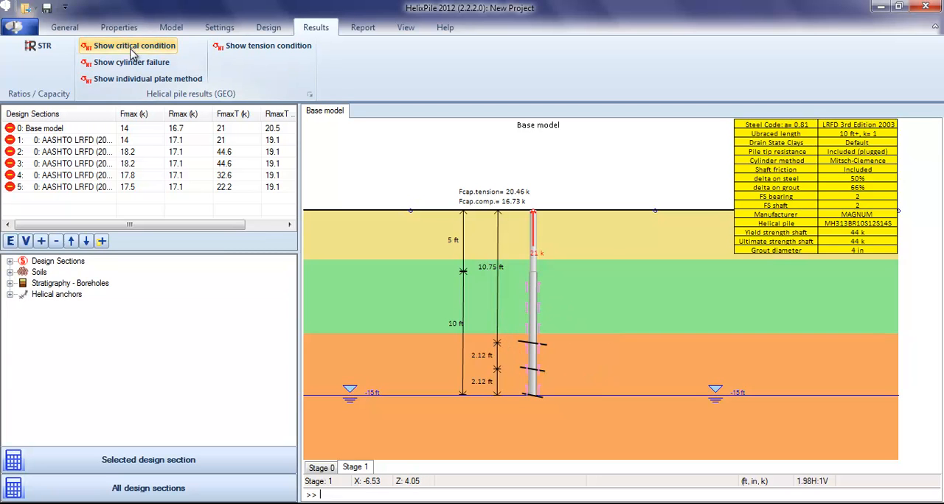
{"action": "mouse_move", "coordinate": [132, 62]}
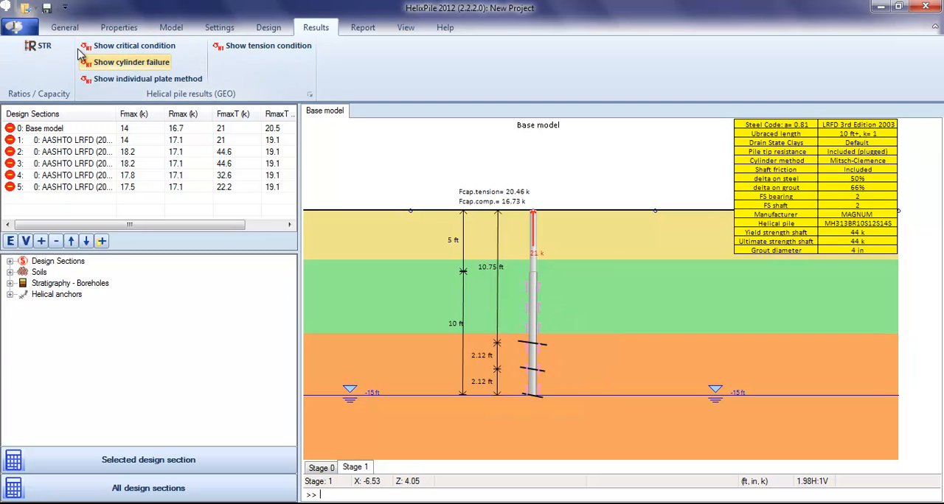
{"action": "left_click", "coordinate": [39, 47]}
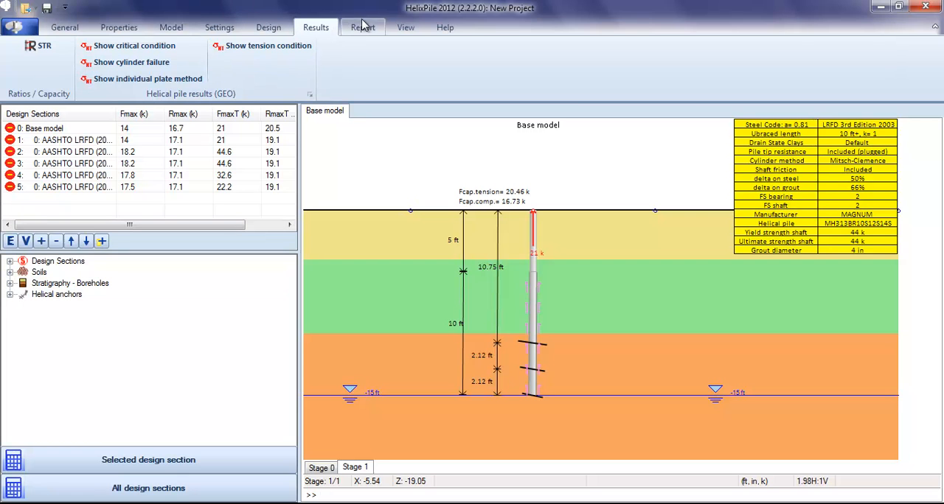
{"action": "mouse_move", "coordinate": [317, 73]}
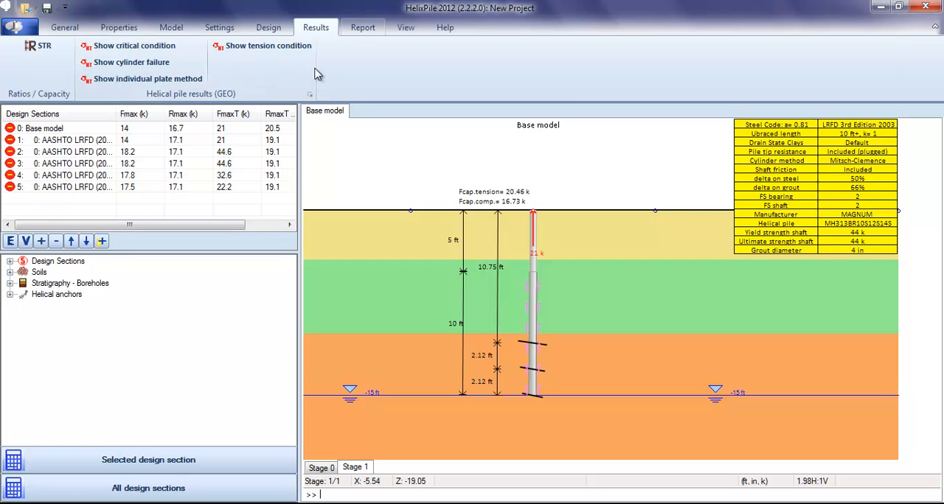
Include all design sections in the report setup and start the on-screen preview.
{"action": "left_click", "coordinate": [363, 26]}
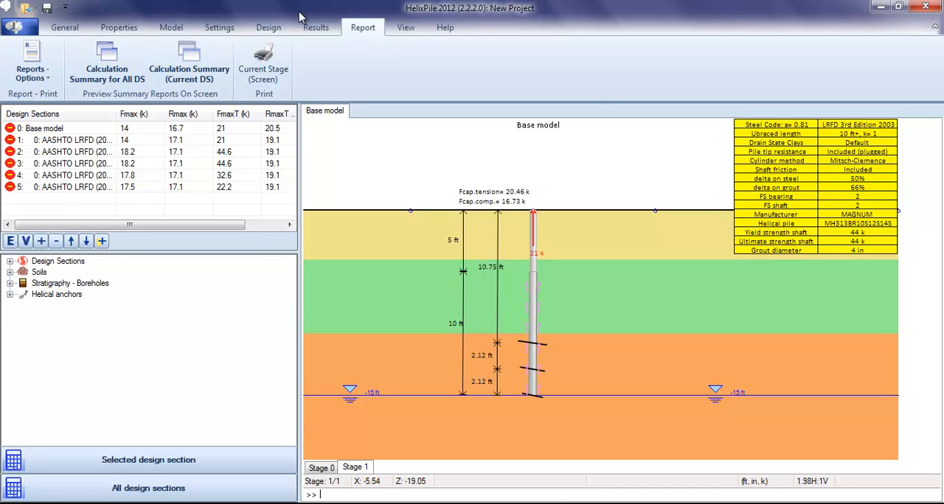
{"action": "left_click", "coordinate": [32, 68]}
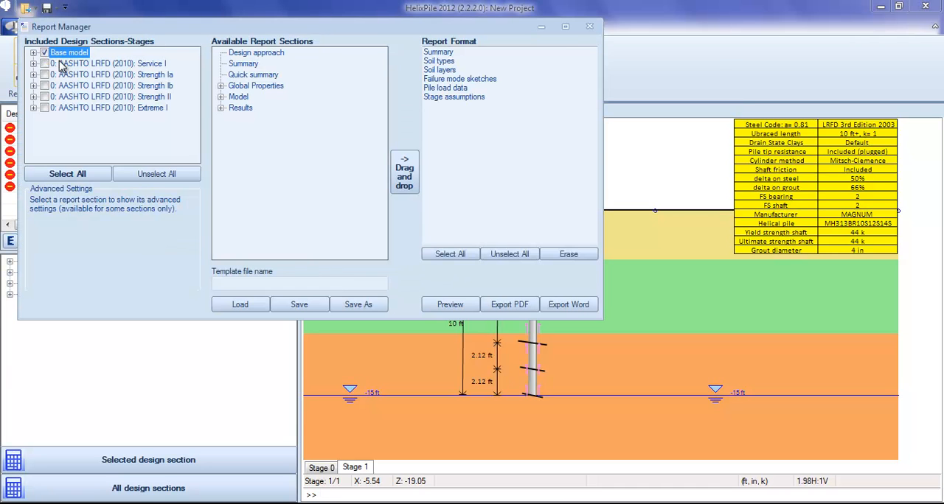
{"action": "left_click", "coordinate": [67, 174]}
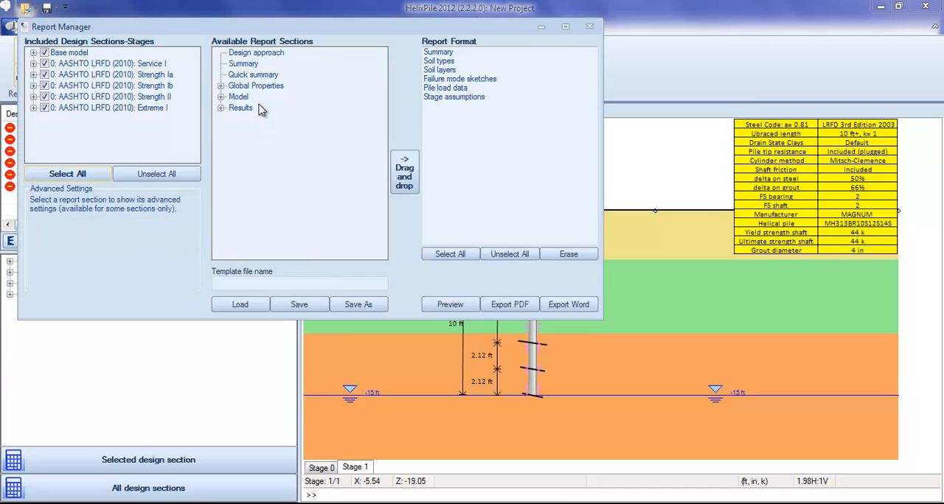
{"action": "mouse_move", "coordinate": [253, 77]}
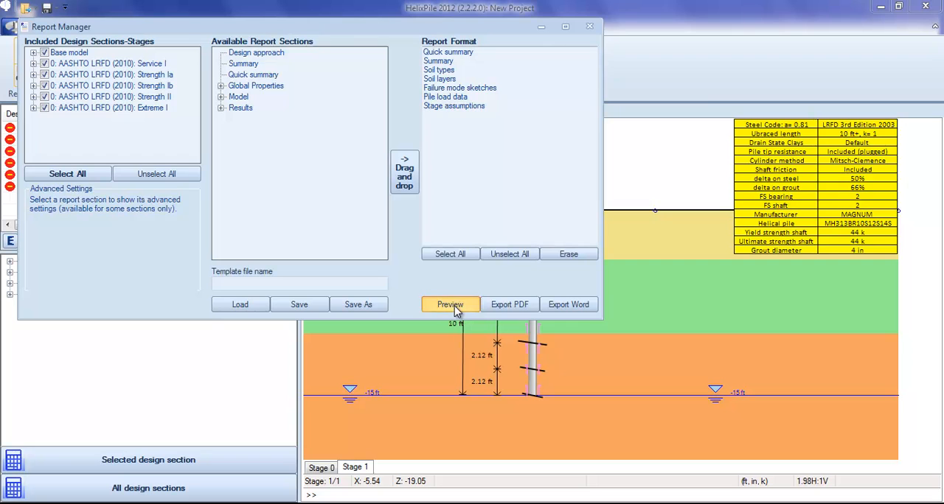
{"action": "left_click", "coordinate": [450, 304]}
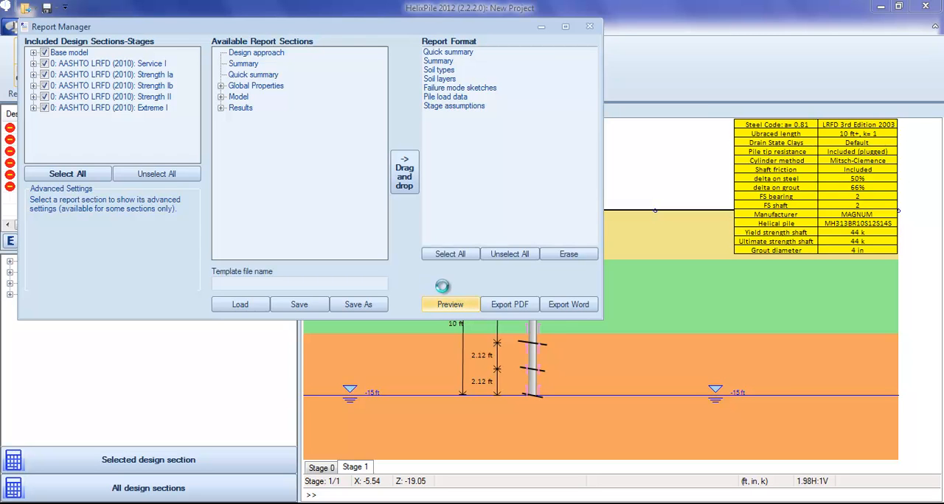
Scroll through the 49-page report preview and close it.
{"action": "left_click", "coordinate": [449, 303]}
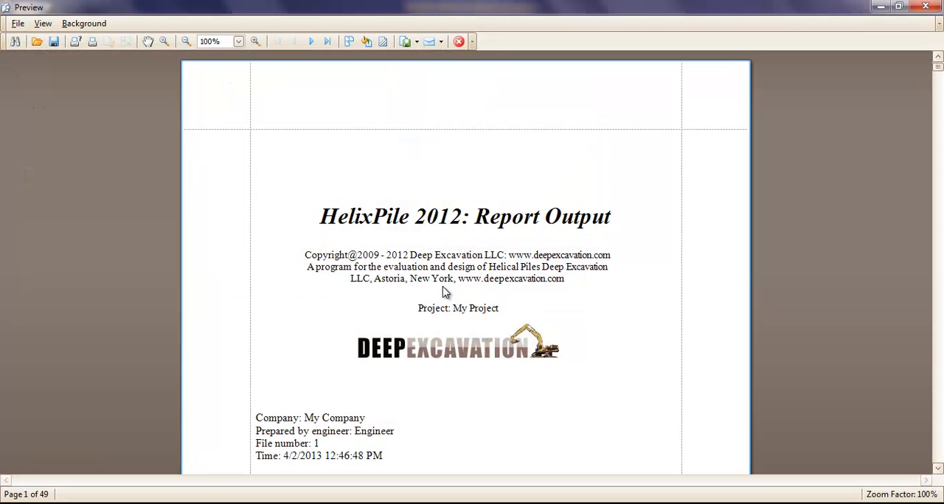
{"action": "scroll", "scroll_direction": "down", "scroll_amount": 3}
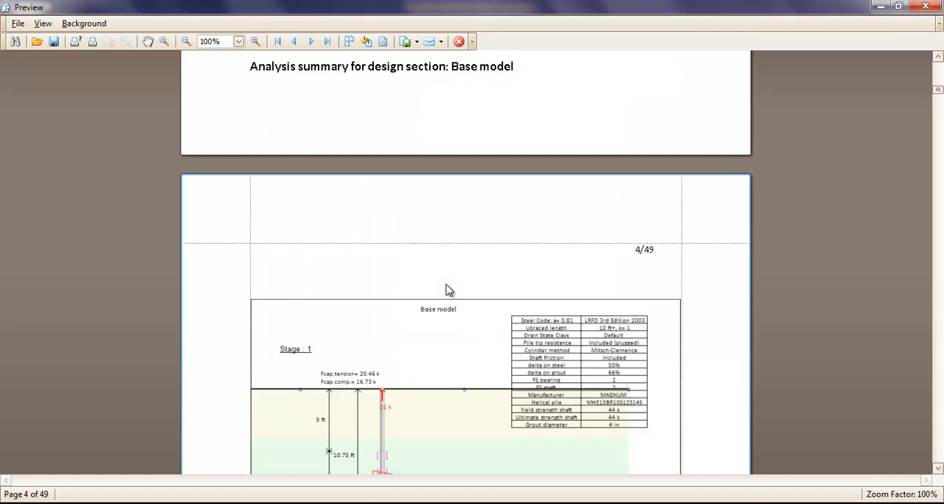
{"action": "scroll", "scroll_direction": "down", "scroll_amount": 3}
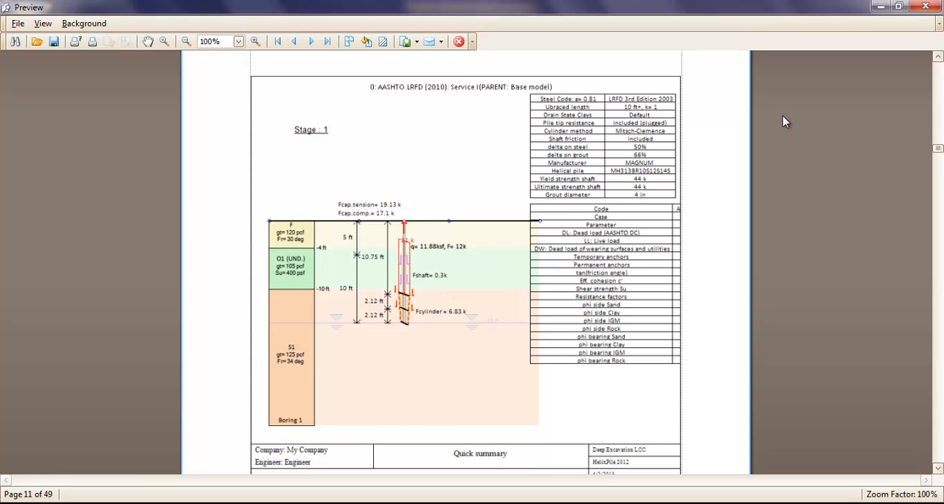
{"action": "left_click", "coordinate": [925, 6]}
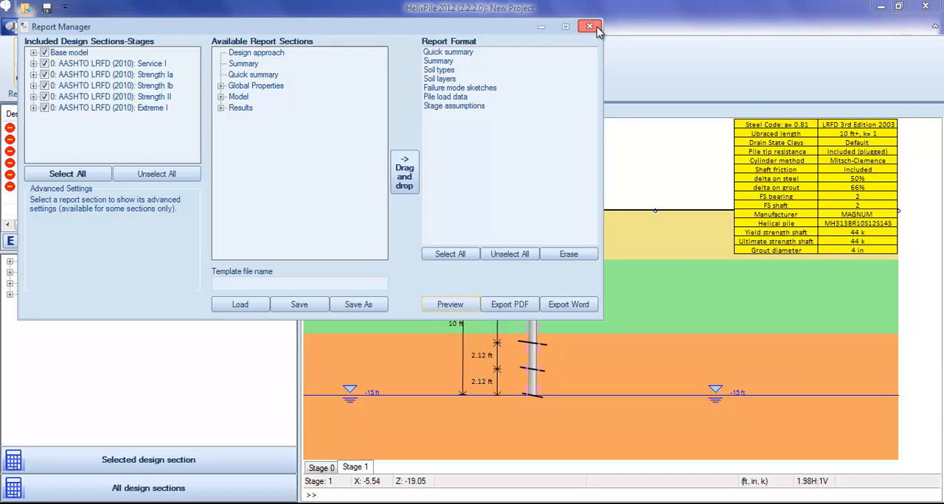
Close the report manager and open the helical anchor sections library from Properties.
{"action": "left_click", "coordinate": [590, 27]}
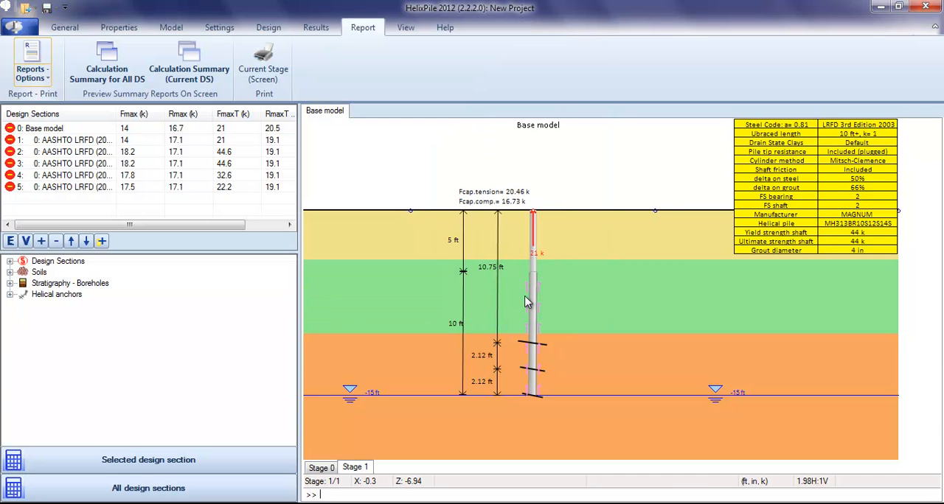
{"action": "left_click", "coordinate": [118, 26]}
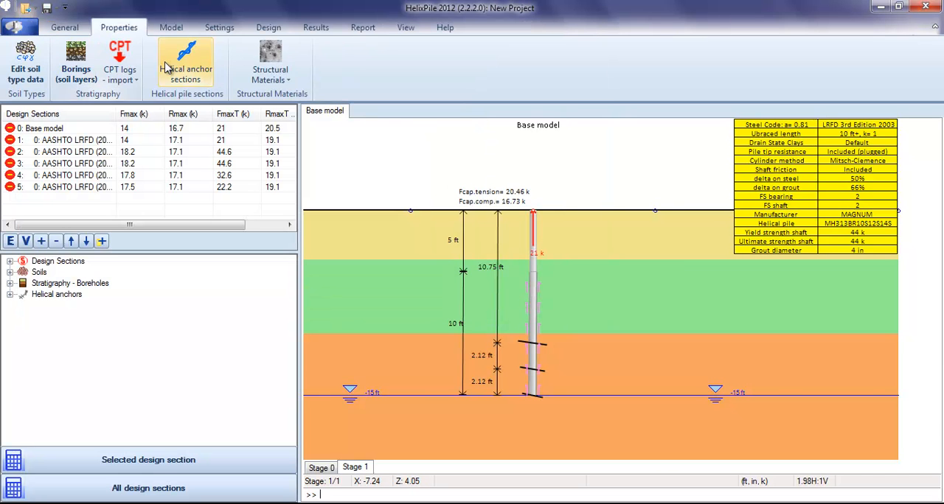
{"action": "left_click", "coordinate": [185, 66]}
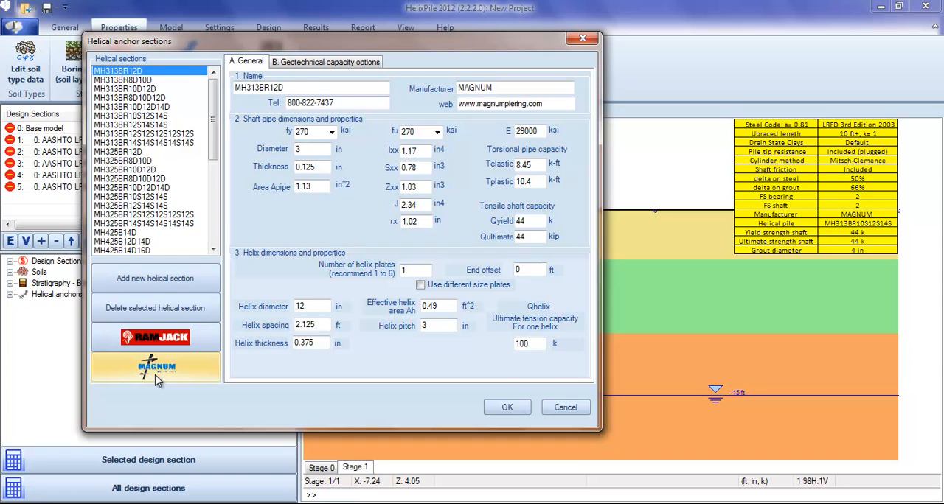
Browse the section list, view the Magnum section's geotechnical capacity options, and accept.
{"action": "scroll", "scroll_direction": "down", "scroll_amount": 3}
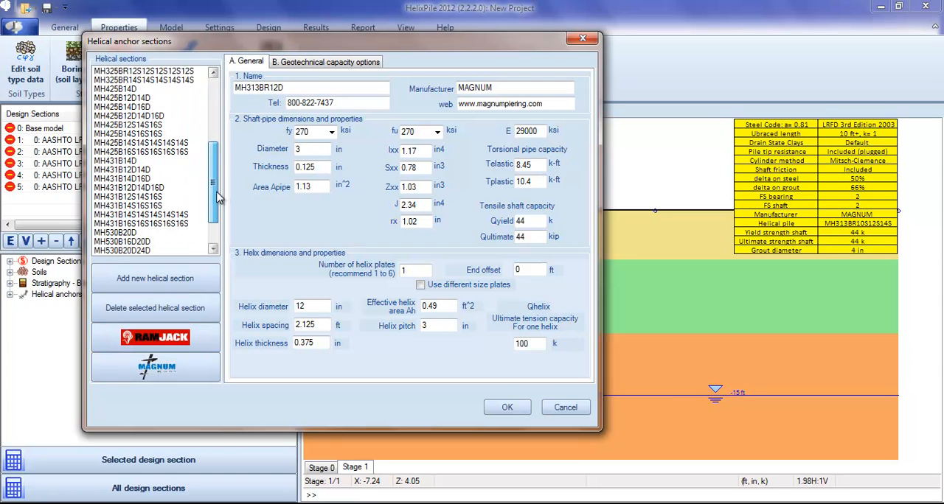
{"action": "scroll", "scroll_direction": "down", "scroll_amount": 3}
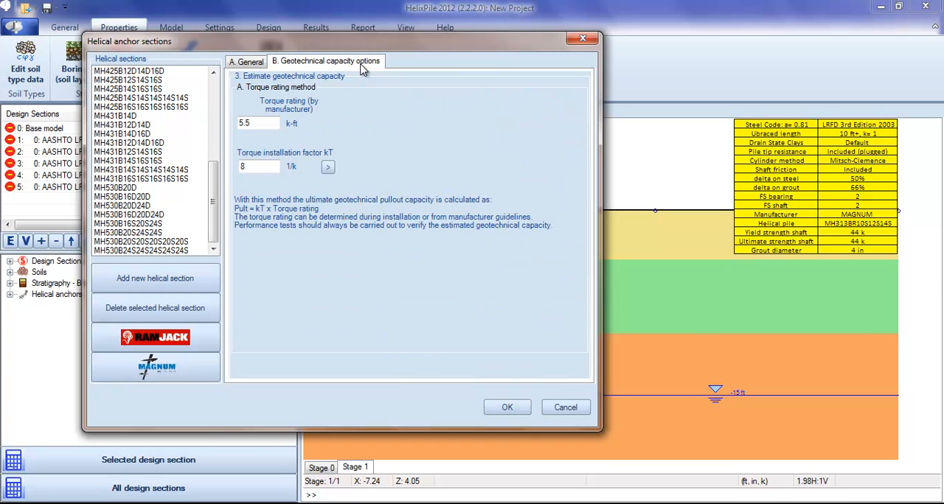
{"action": "left_click", "coordinate": [258, 123]}
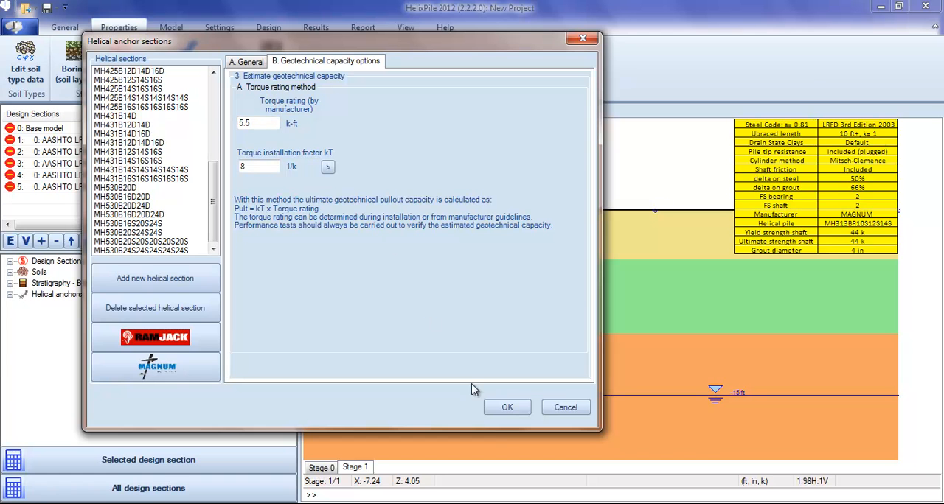
{"action": "left_click", "coordinate": [507, 407]}
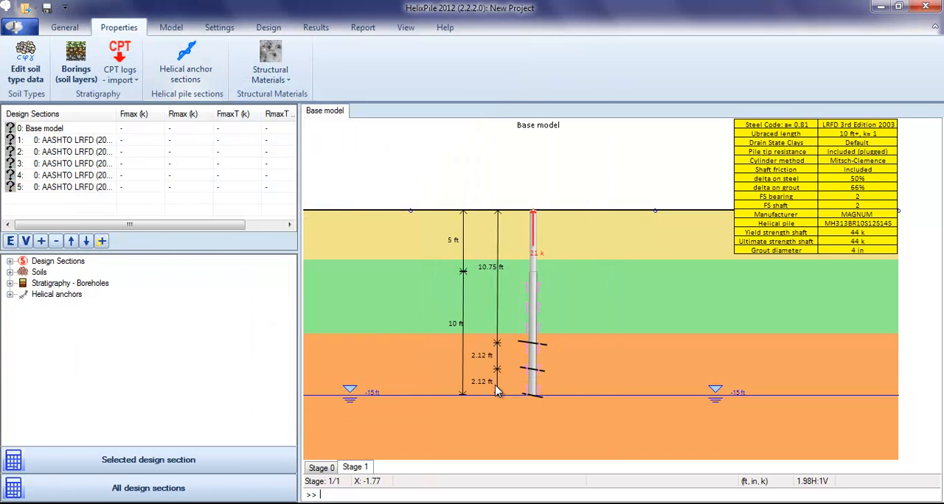
{"action": "mouse_move", "coordinate": [315, 271]}
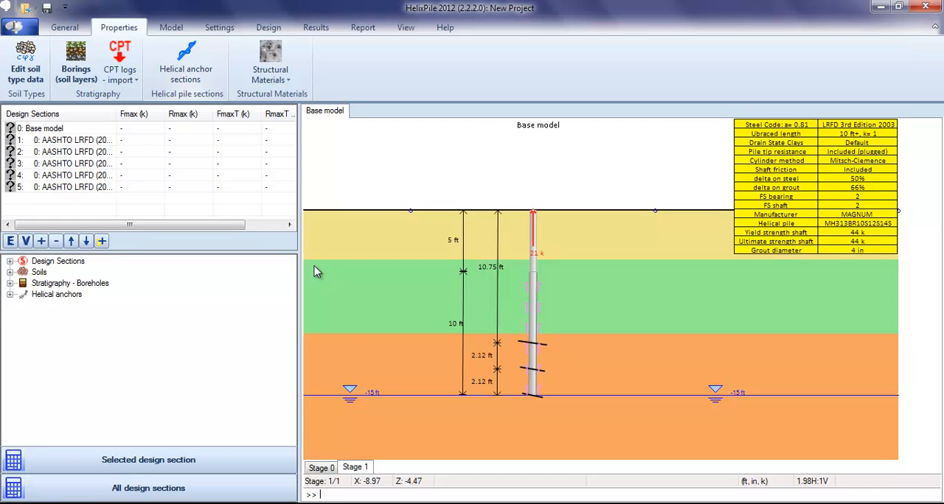